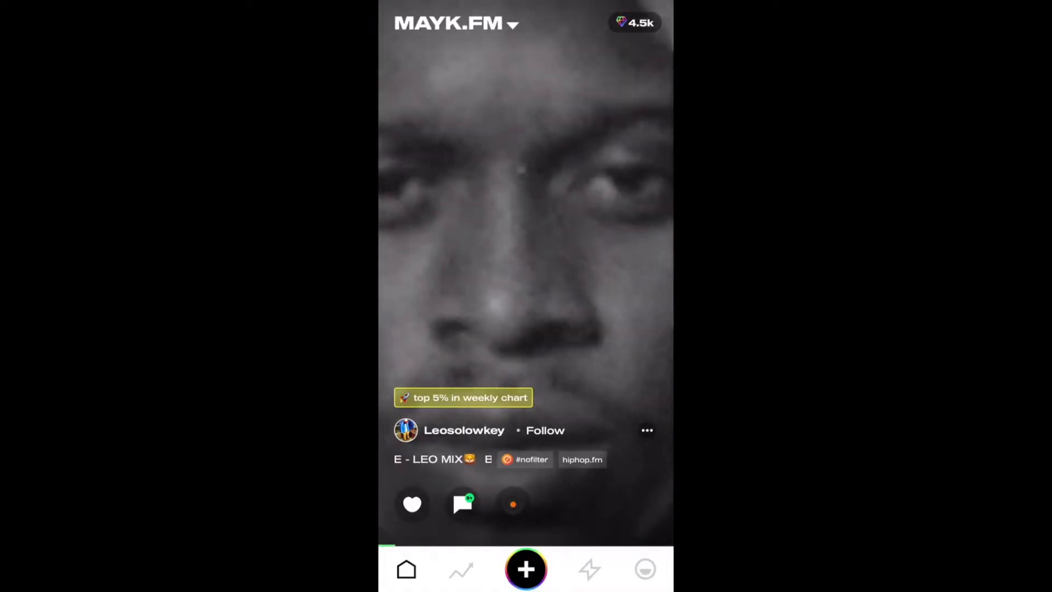
Browse the home feed, then go to the discovery page of beat challenge ideas.
scroll("up", 3)
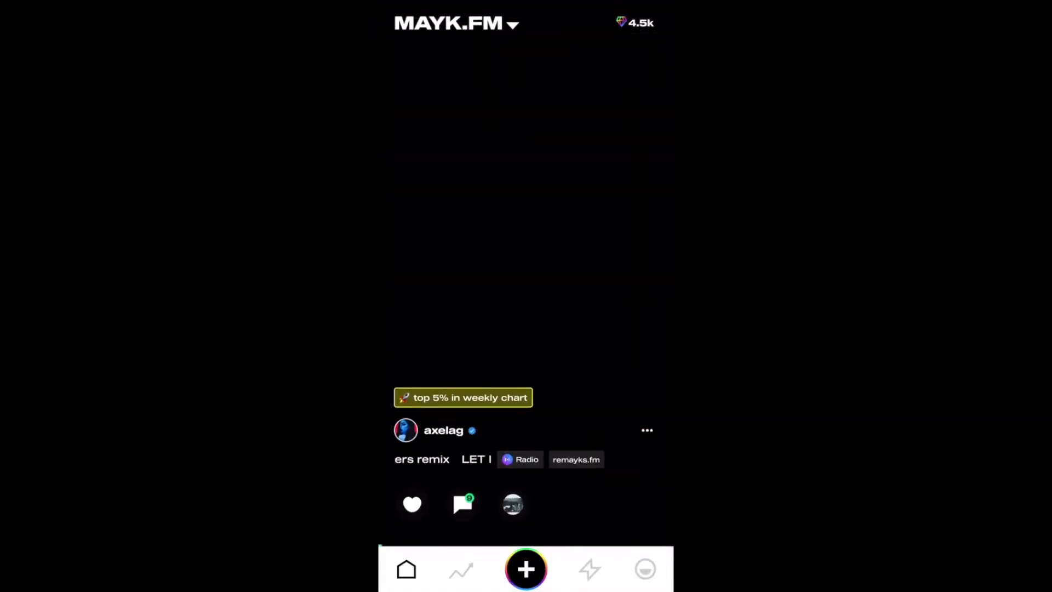
left_click(462, 504)
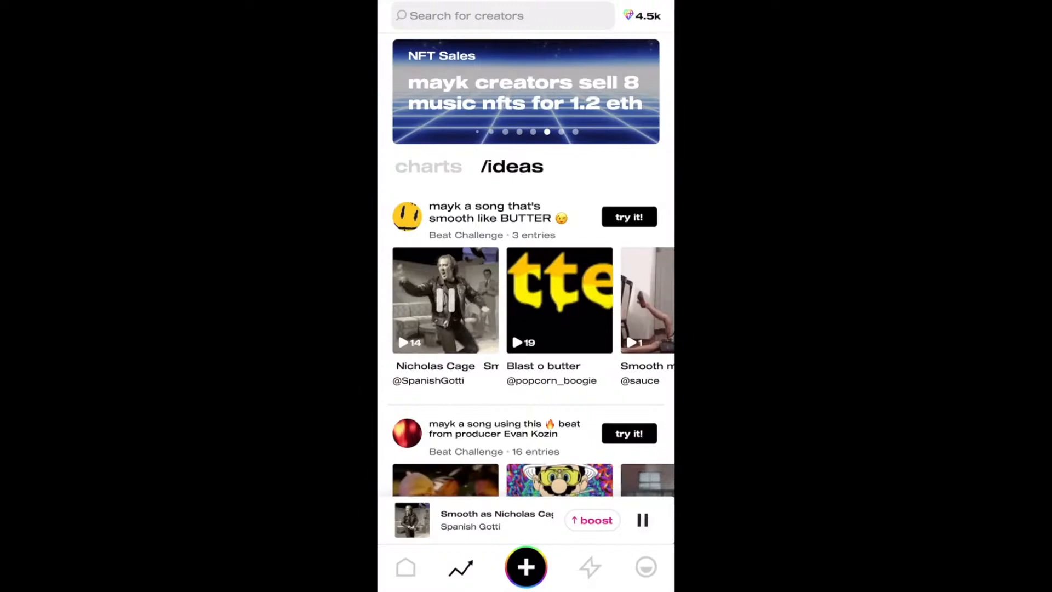
scroll("down", 3)
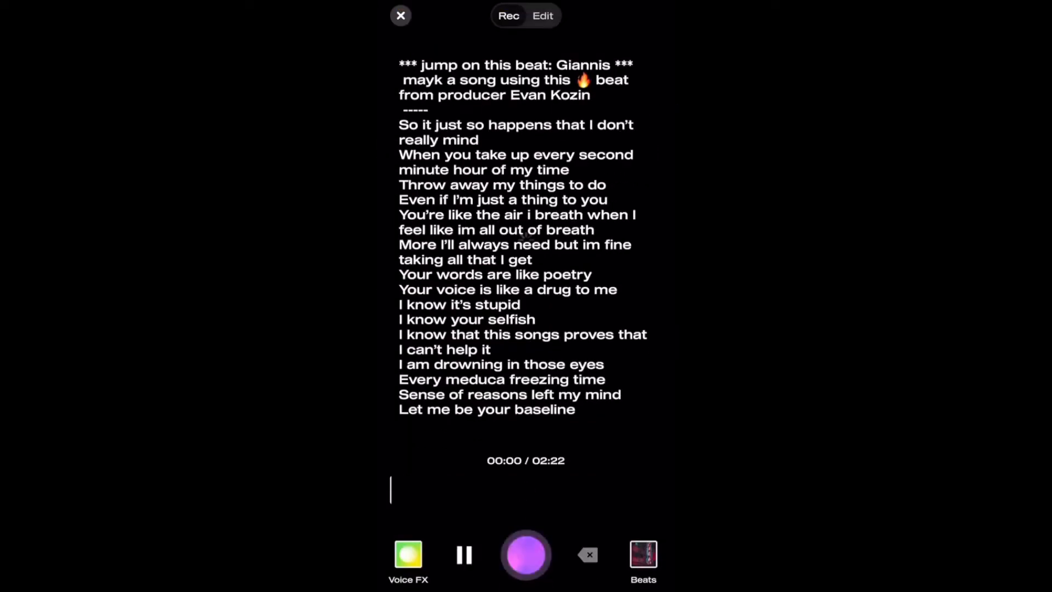
left_click(401, 15)
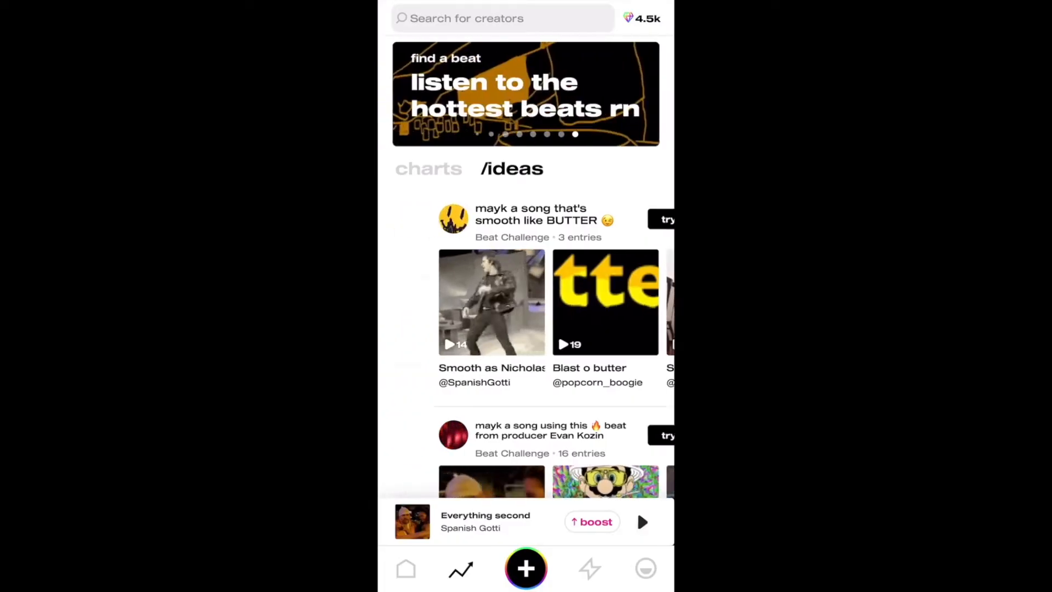
From the charts, pick the #3 beat Surrounded In The Club and use it in the studio.
left_click(428, 169)
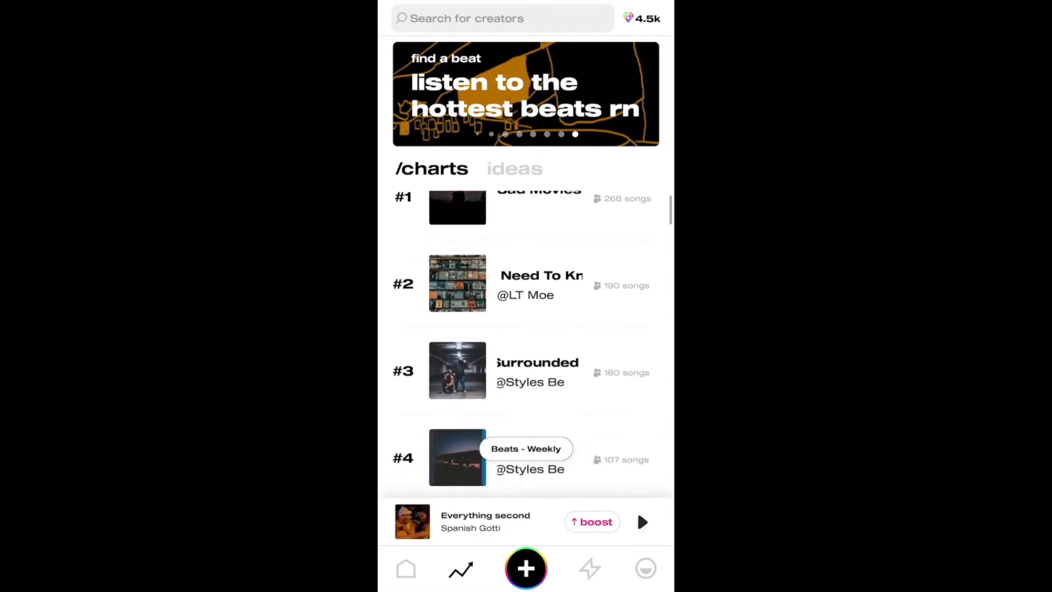
left_click(458, 208)
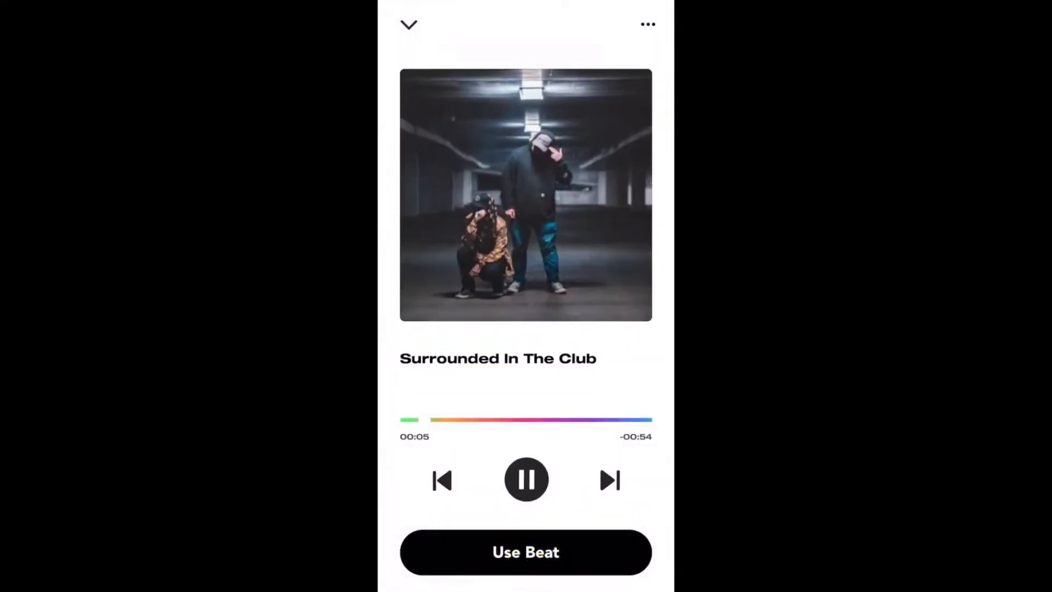
left_click(525, 551)
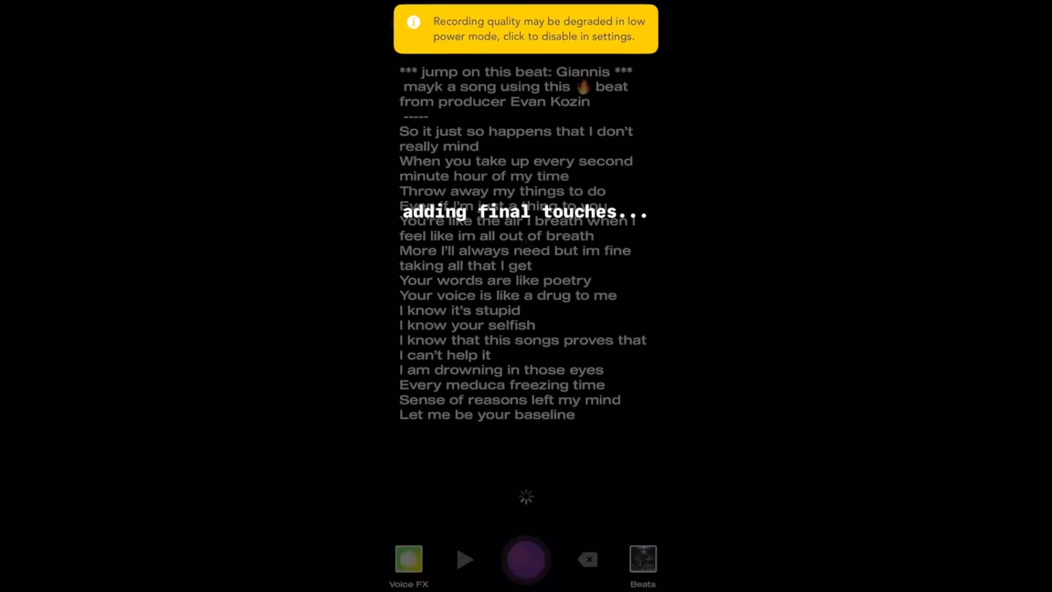
Dismiss the low power warning, pause the loaded beat and bring up the beats picker.
left_click(526, 558)
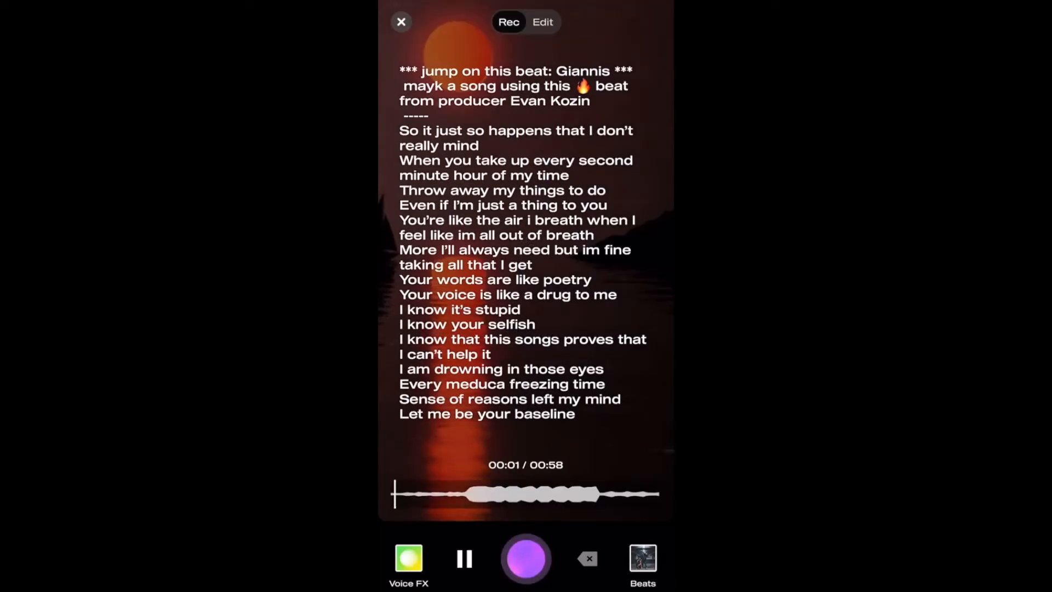
left_click(464, 557)
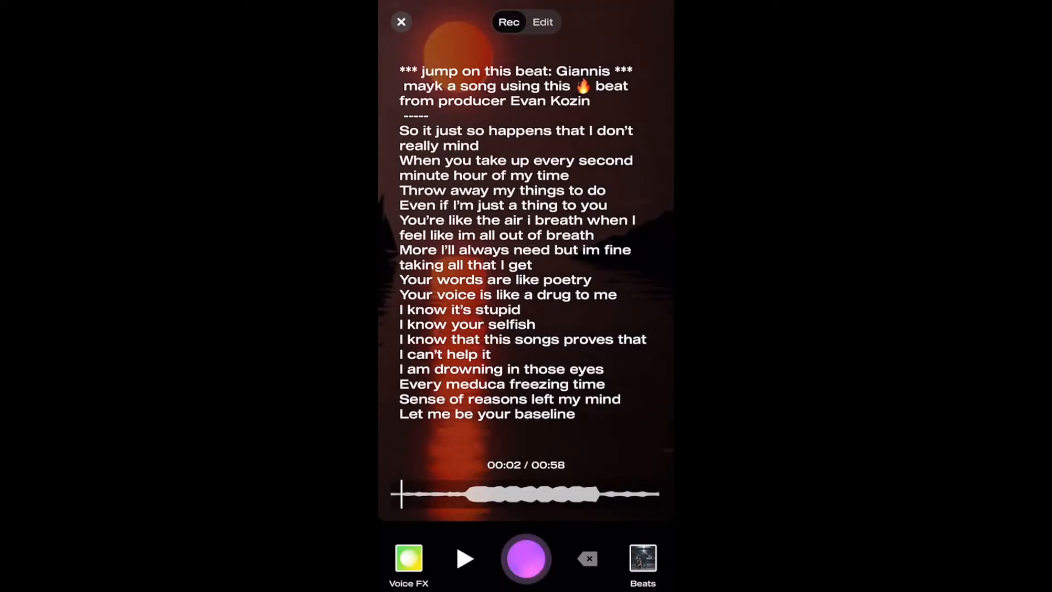
left_click(642, 560)
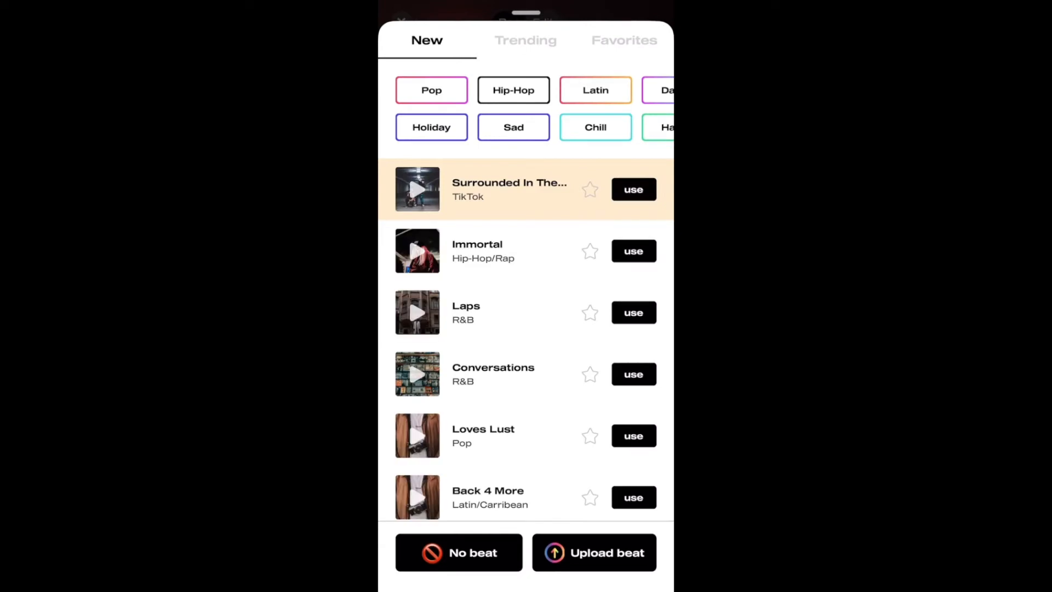
Star Sad Movies among the trending beats and view it in the favorites list.
left_click(525, 40)
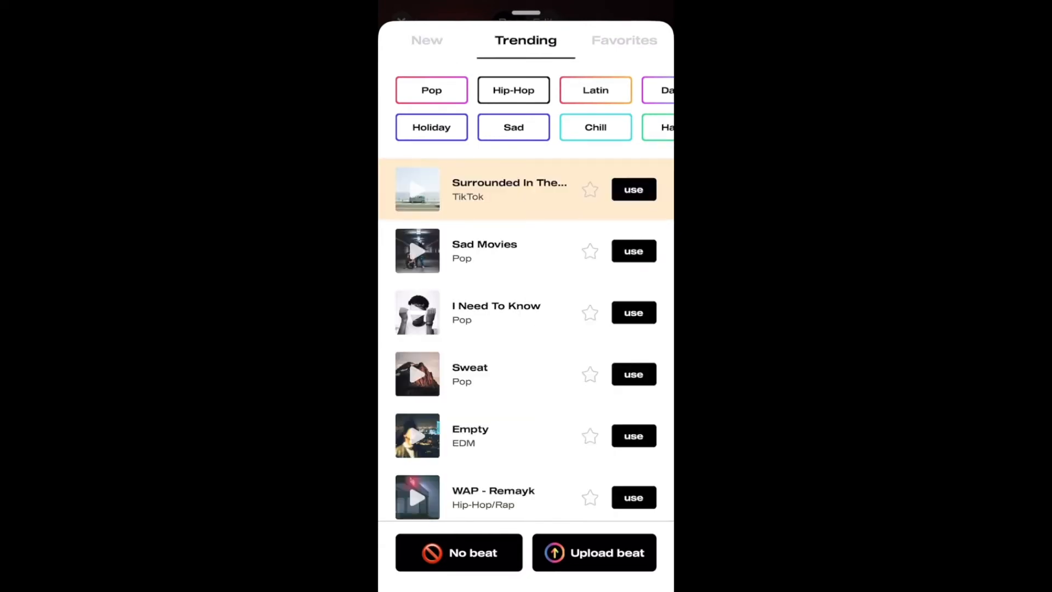
scroll("down", 3)
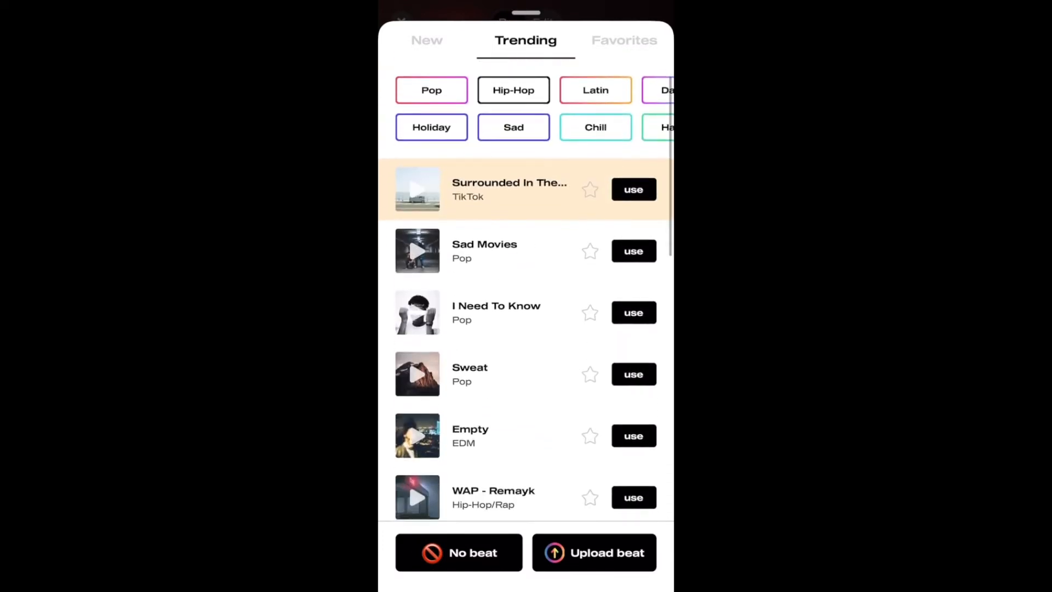
left_click(590, 251)
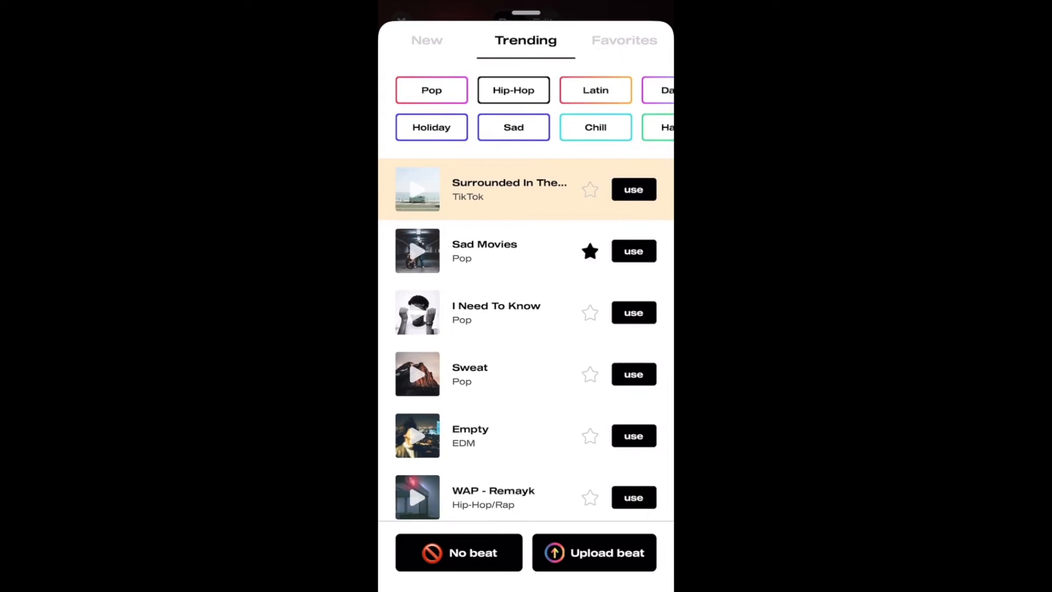
left_click(623, 40)
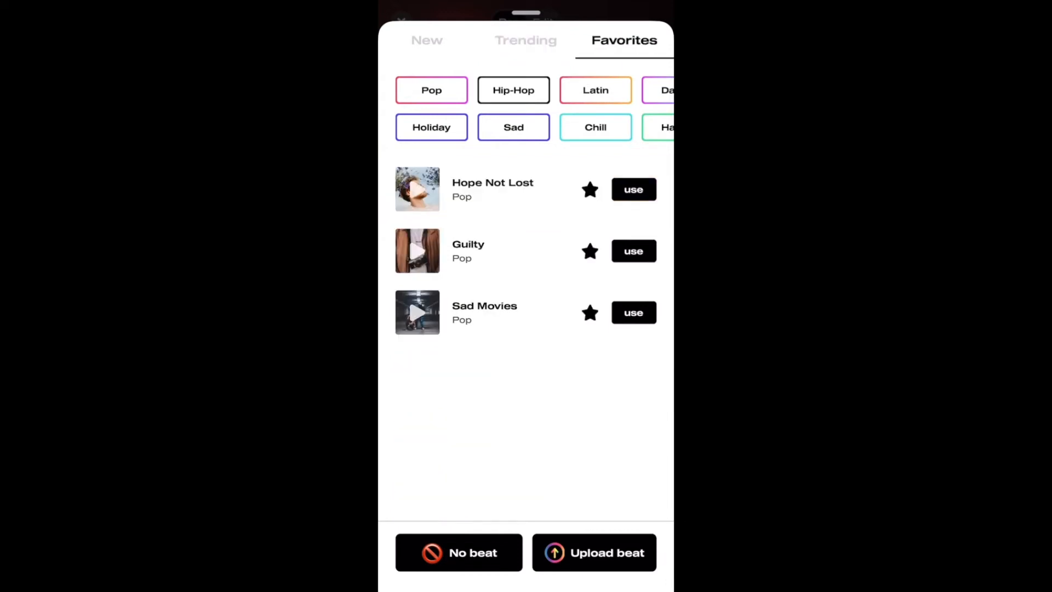
Filter the new beats by Hip-Hop with the Chill mood instead of Sad.
left_click(426, 40)
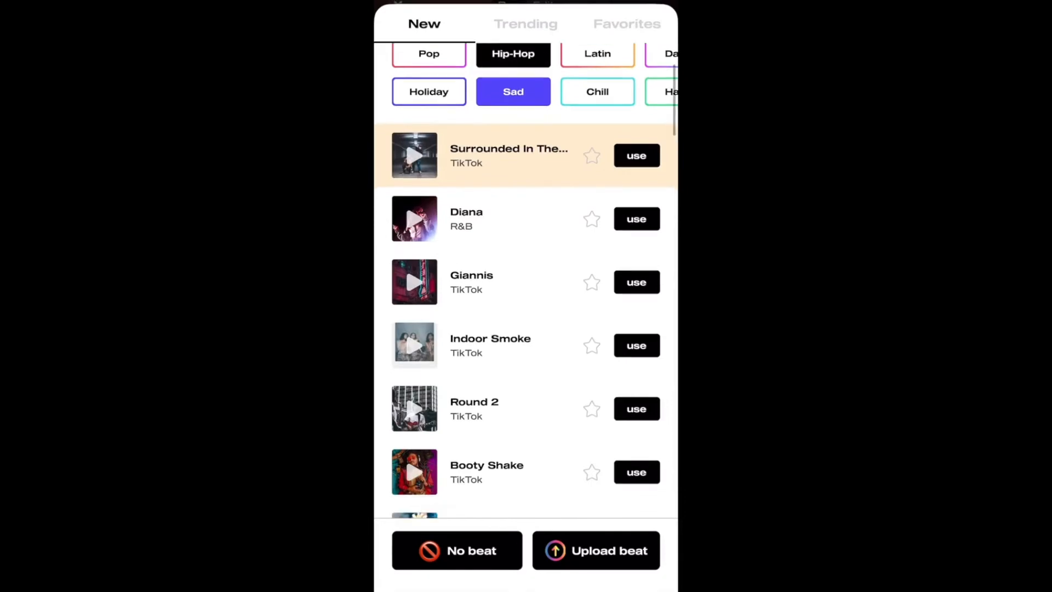
scroll("down", 3)
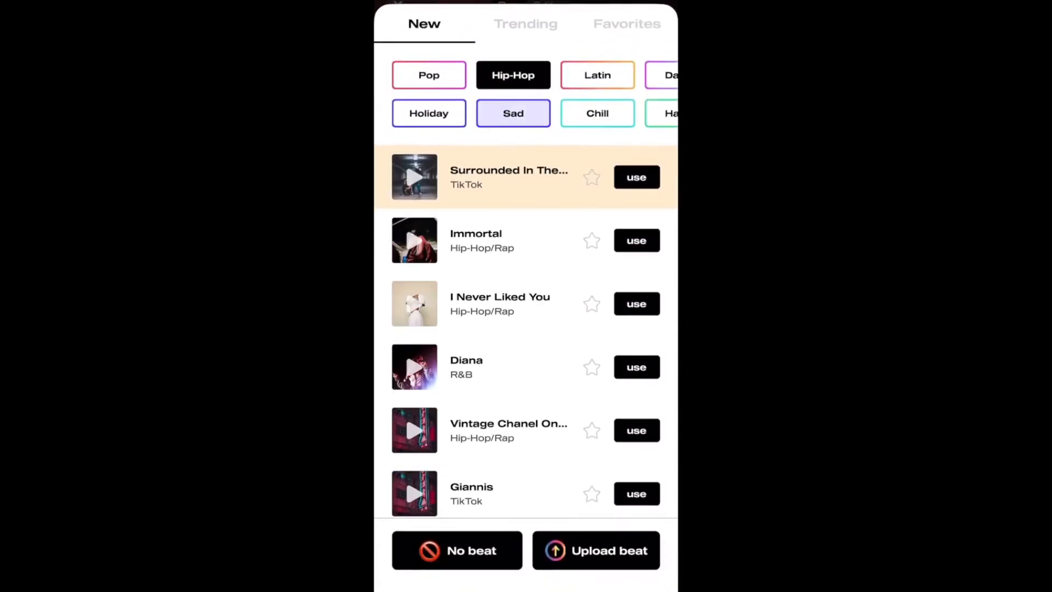
left_click(596, 113)
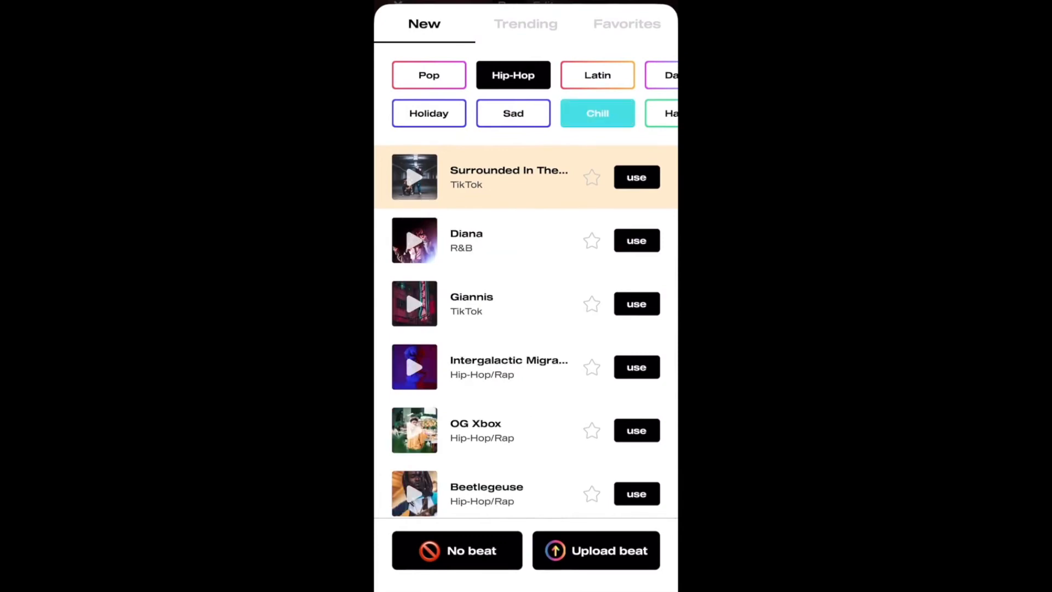